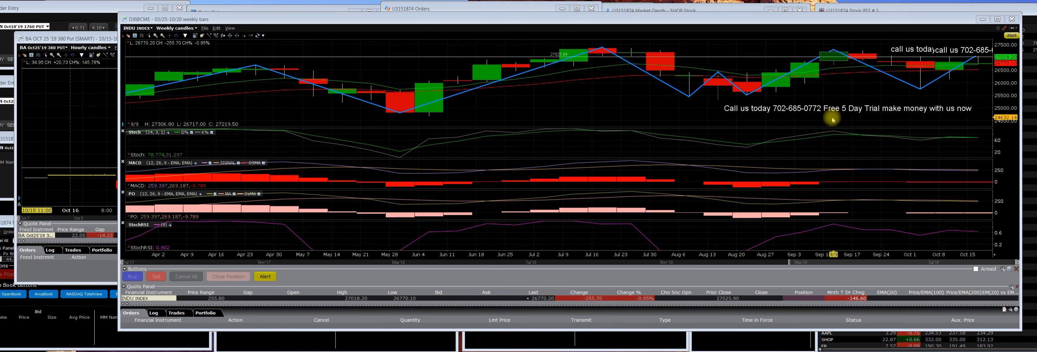
mouse_move(833, 122)
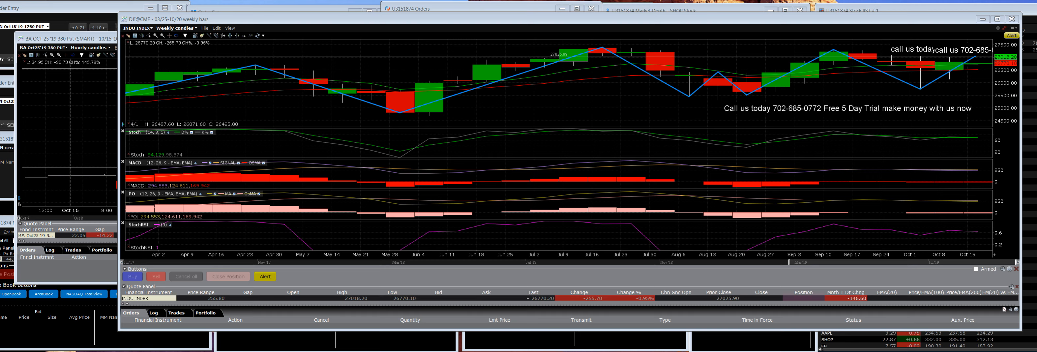
mouse_move(940, 29)
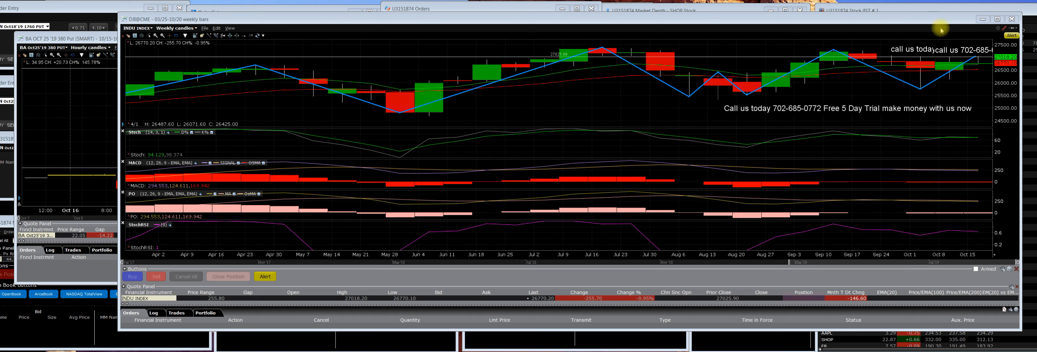
mouse_move(977, 58)
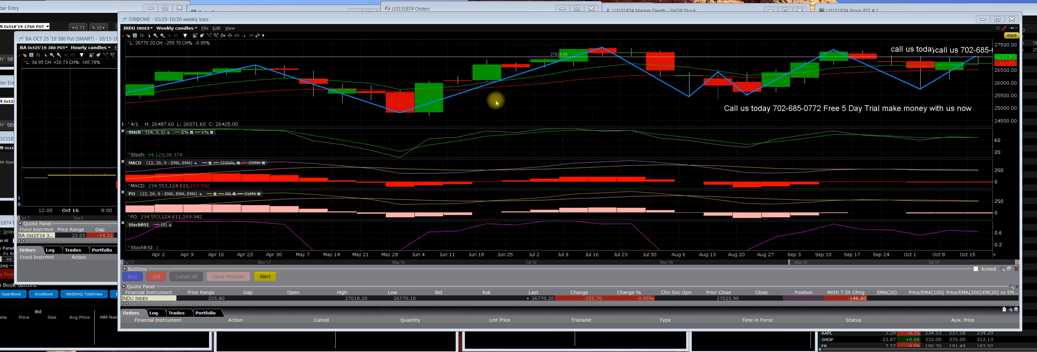
mouse_move(123, 84)
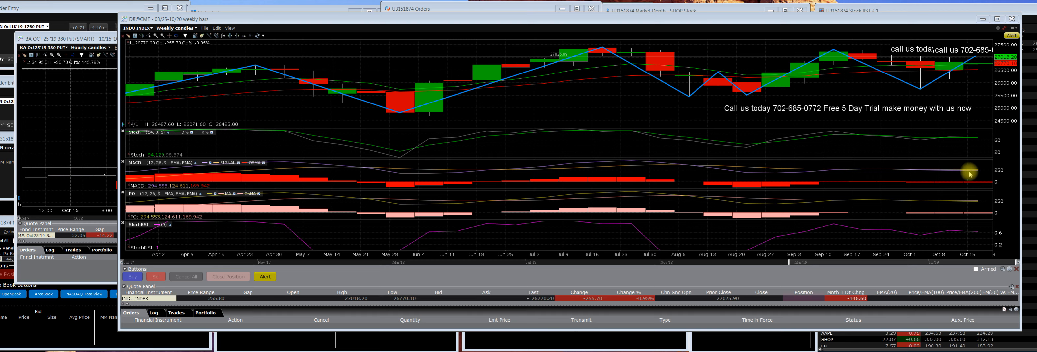
mouse_move(974, 180)
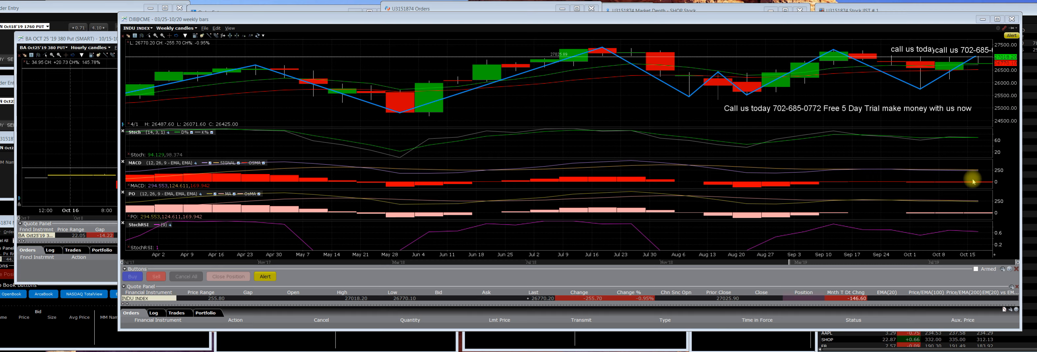
mouse_move(957, 178)
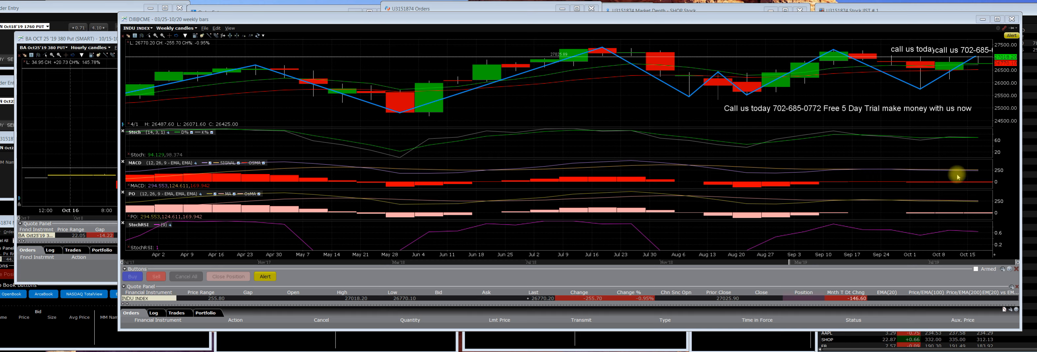
mouse_move(840, 125)
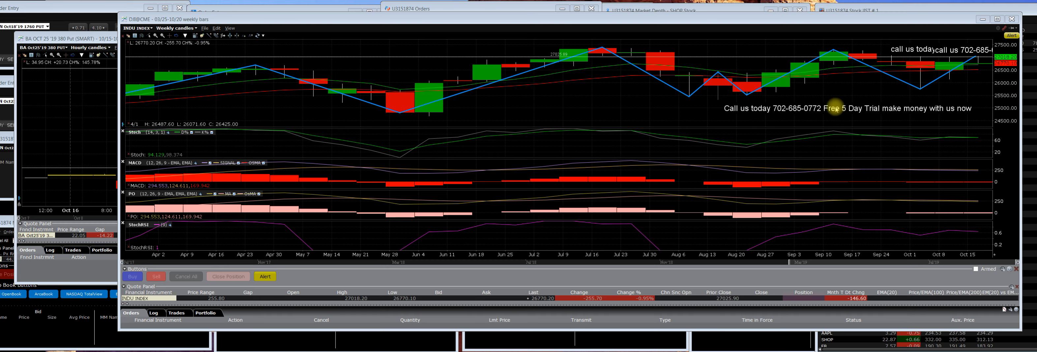
mouse_move(972, 68)
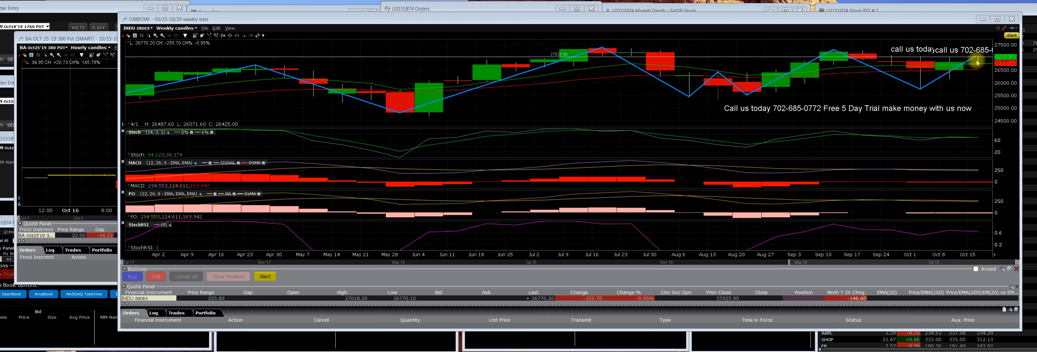
mouse_move(977, 76)
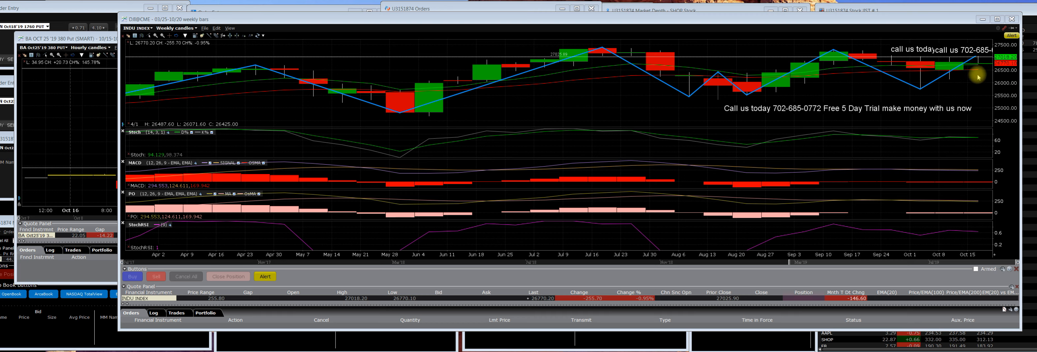
mouse_move(992, 79)
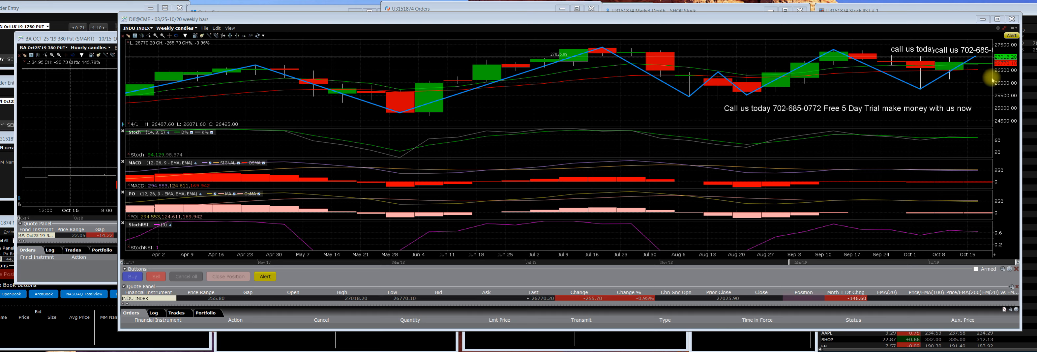
mouse_move(988, 79)
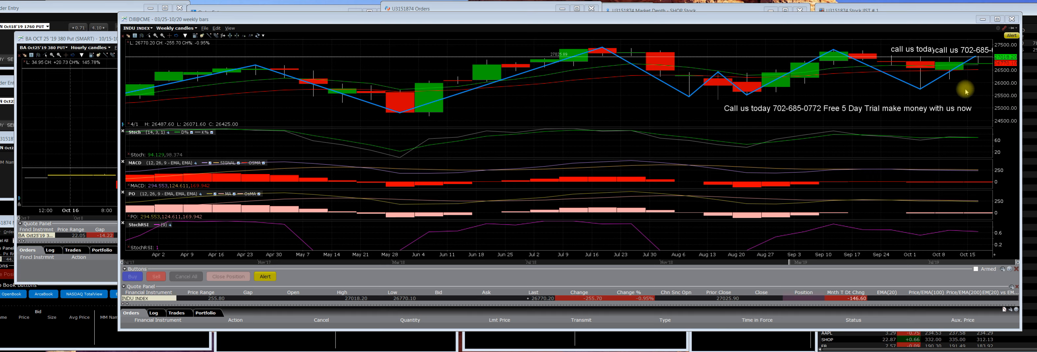
mouse_move(964, 93)
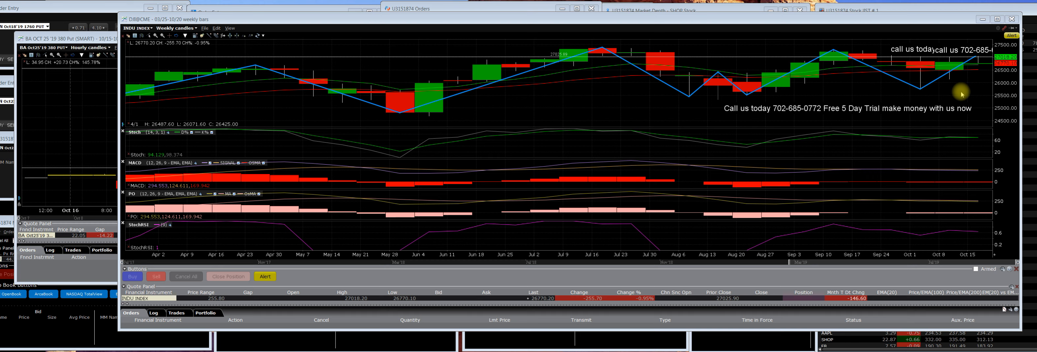
mouse_move(961, 93)
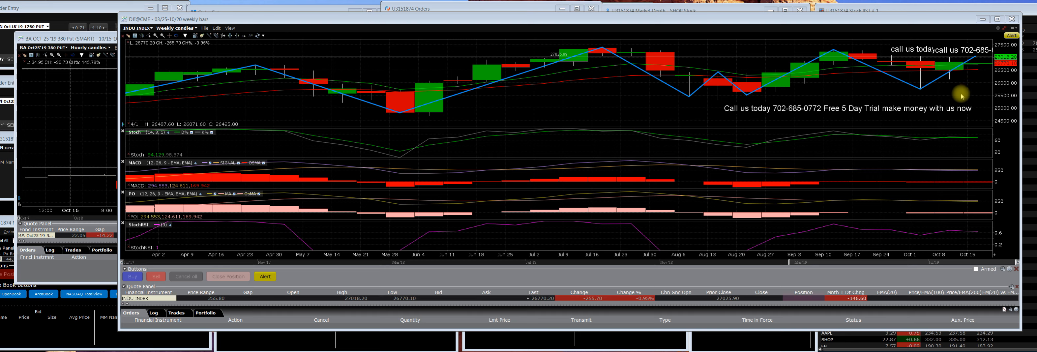
mouse_move(972, 73)
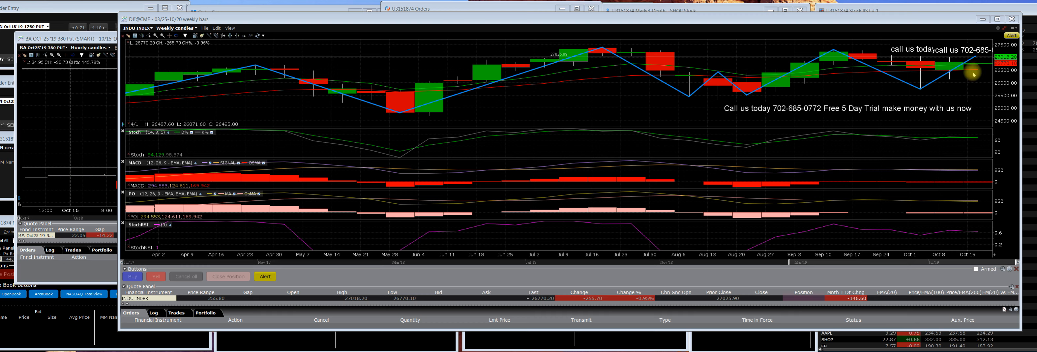